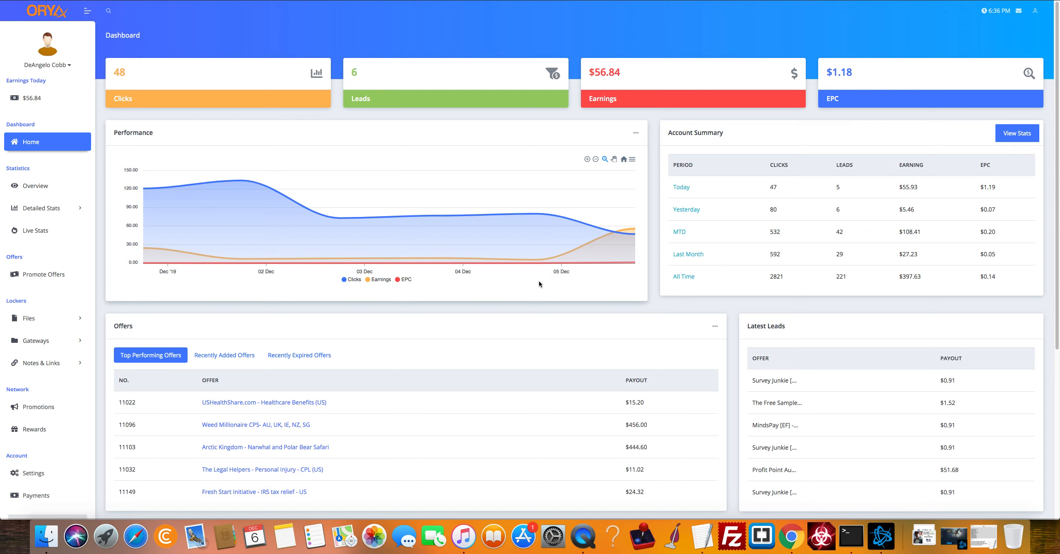
mouse_move(329, 79)
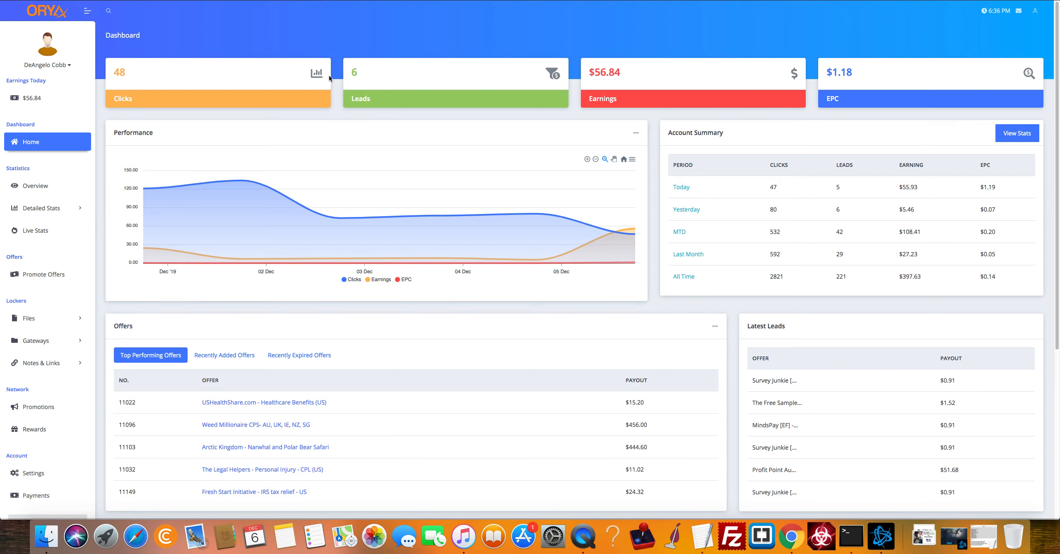
mouse_move(593, 87)
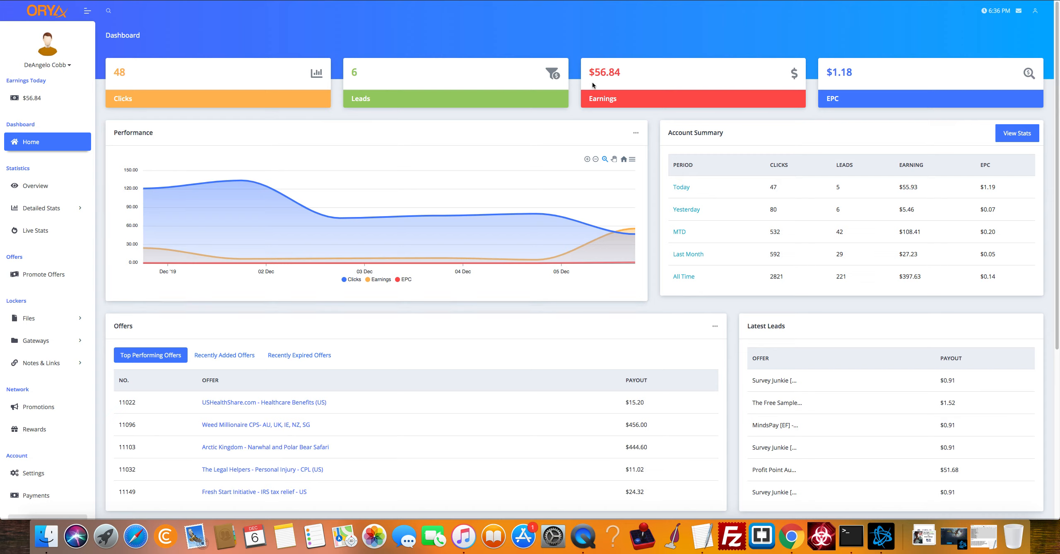
mouse_move(612, 46)
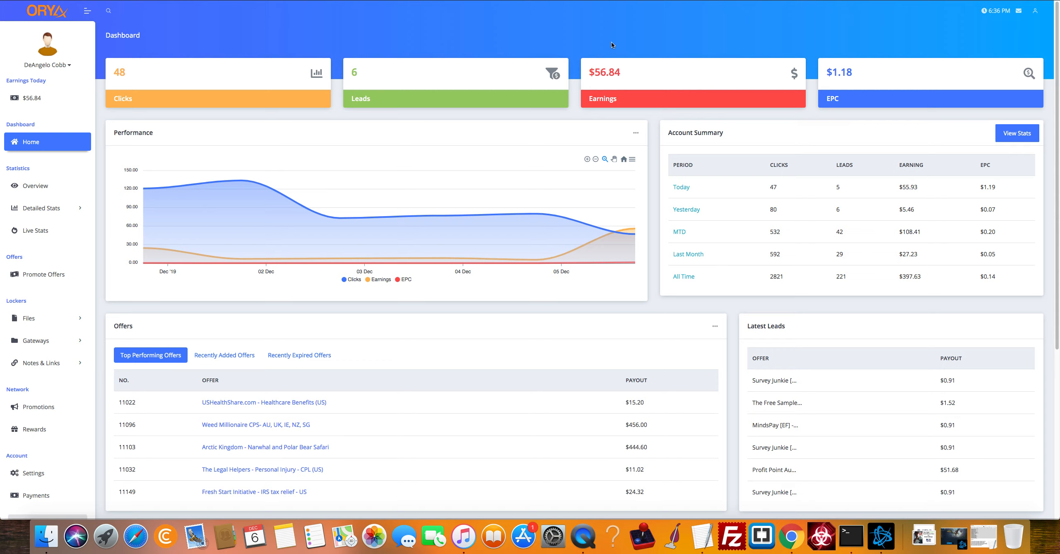
mouse_move(809, 163)
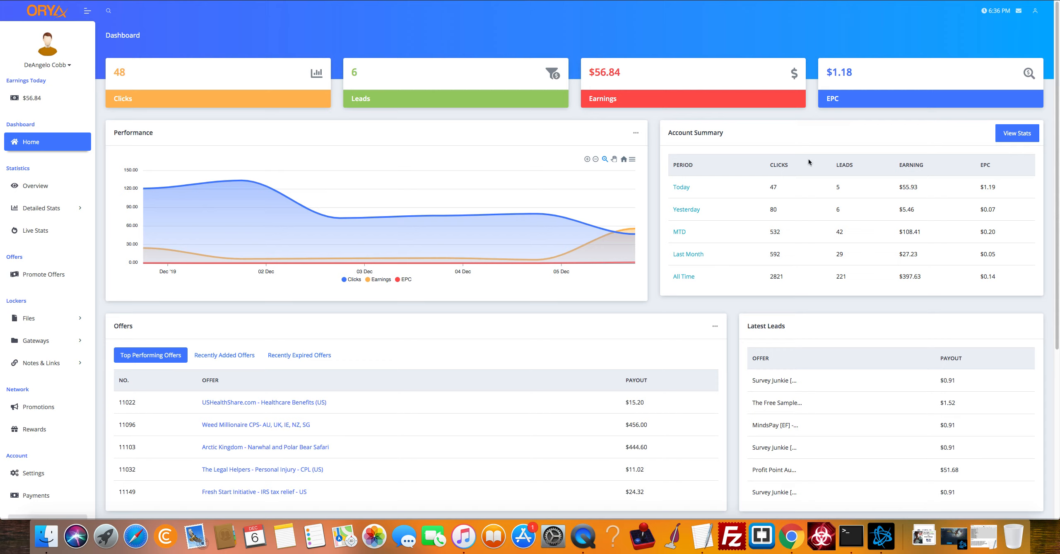
mouse_move(107, 178)
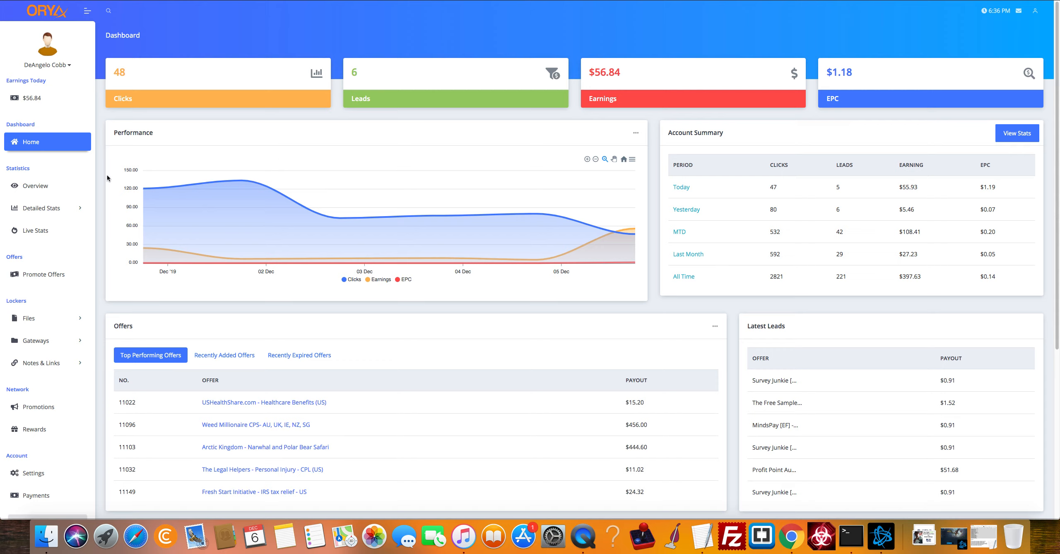
mouse_move(120, 251)
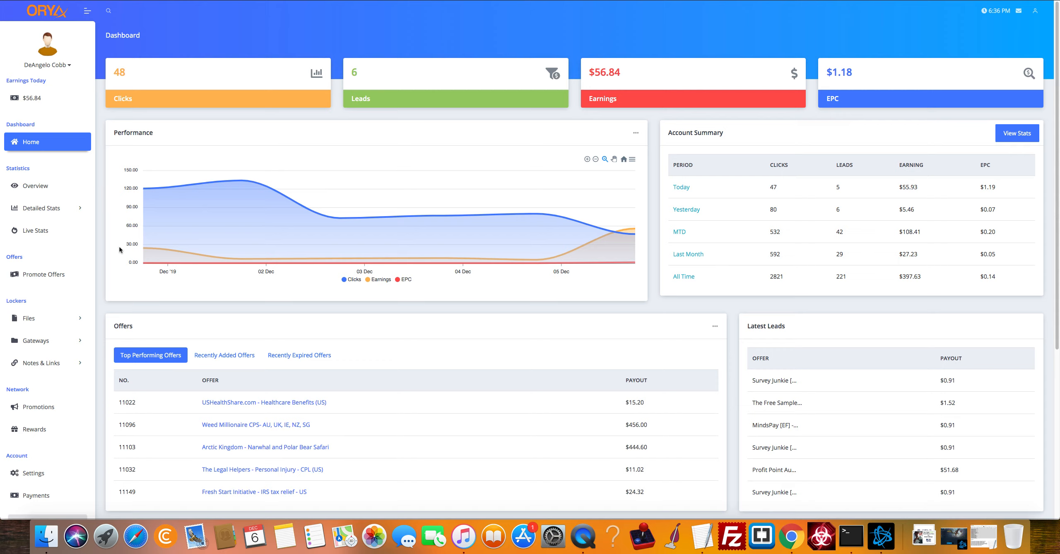
mouse_move(100, 263)
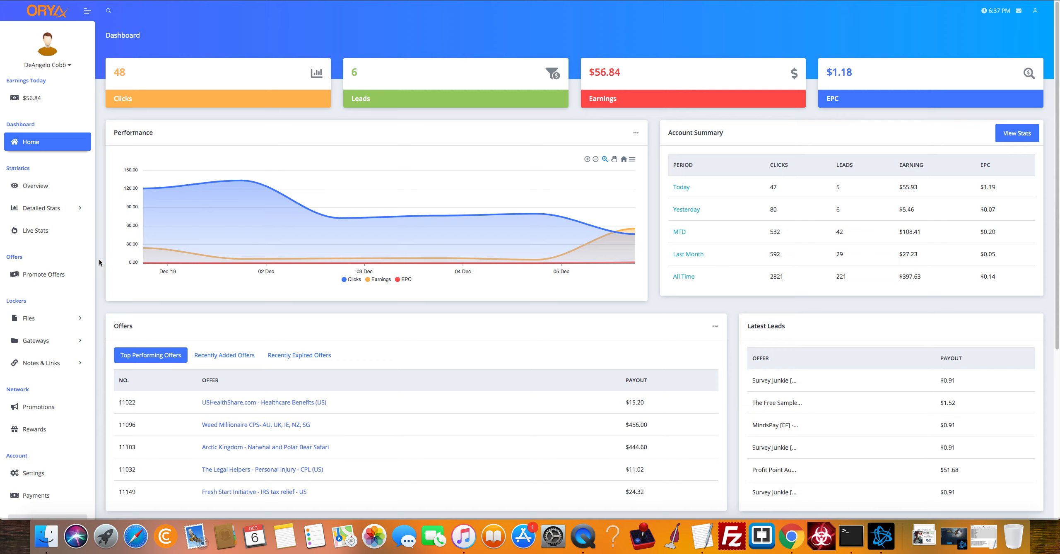
mouse_move(607, 72)
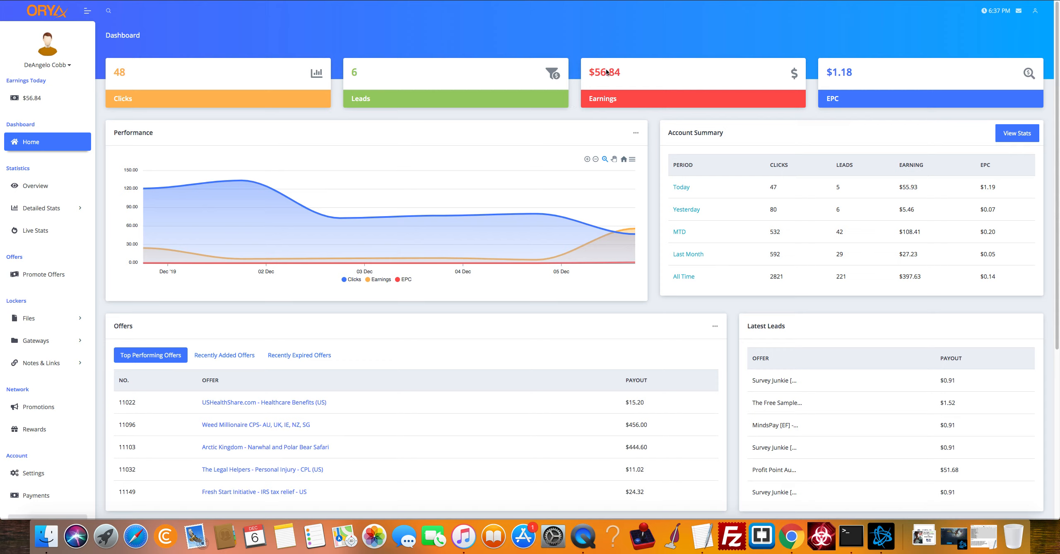
mouse_move(614, 87)
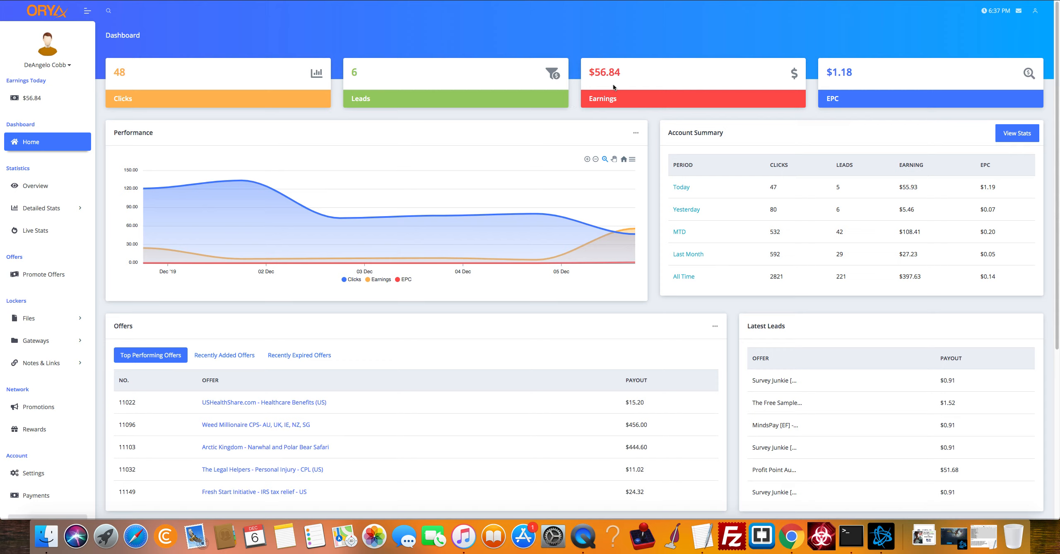
mouse_move(579, 86)
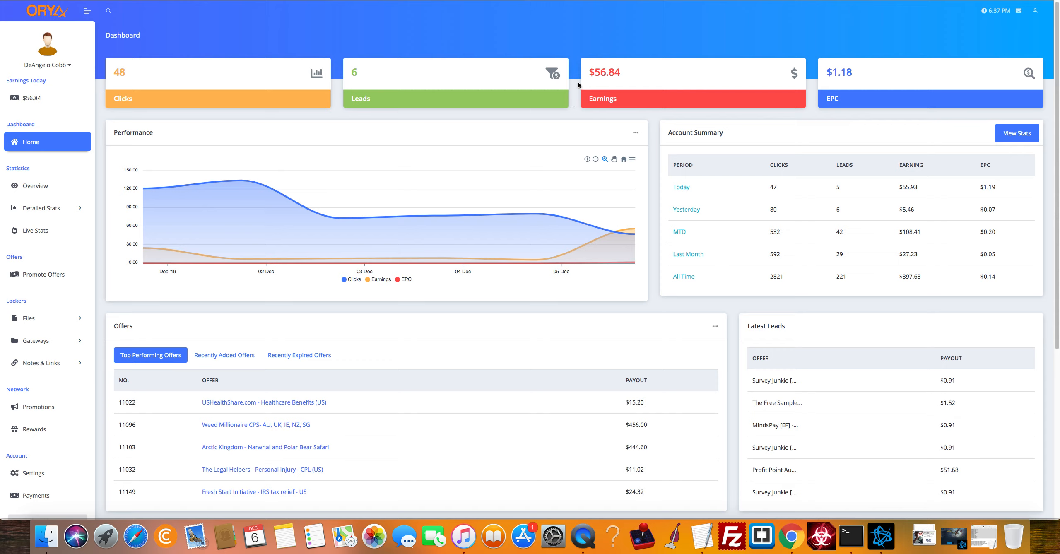
mouse_move(47, 284)
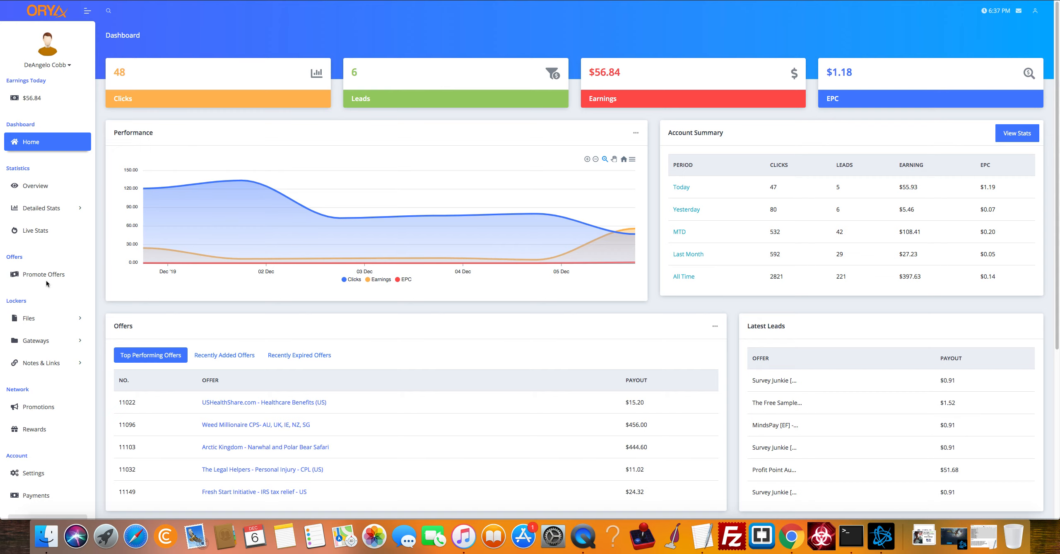
Step: Browse the Promote Offers list down to the pagination and Total: 560 Offers, then return Home
click(43, 275)
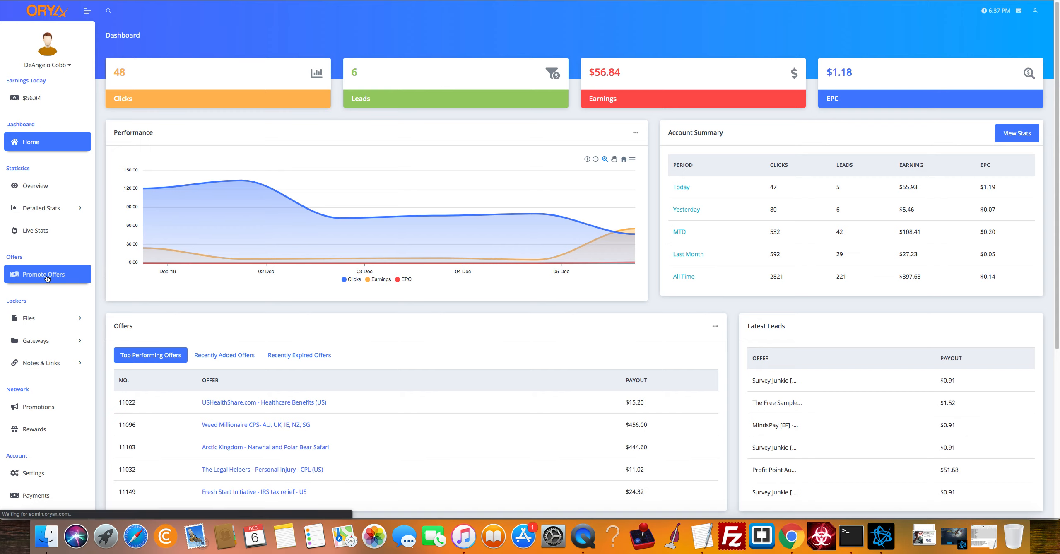
click(43, 274)
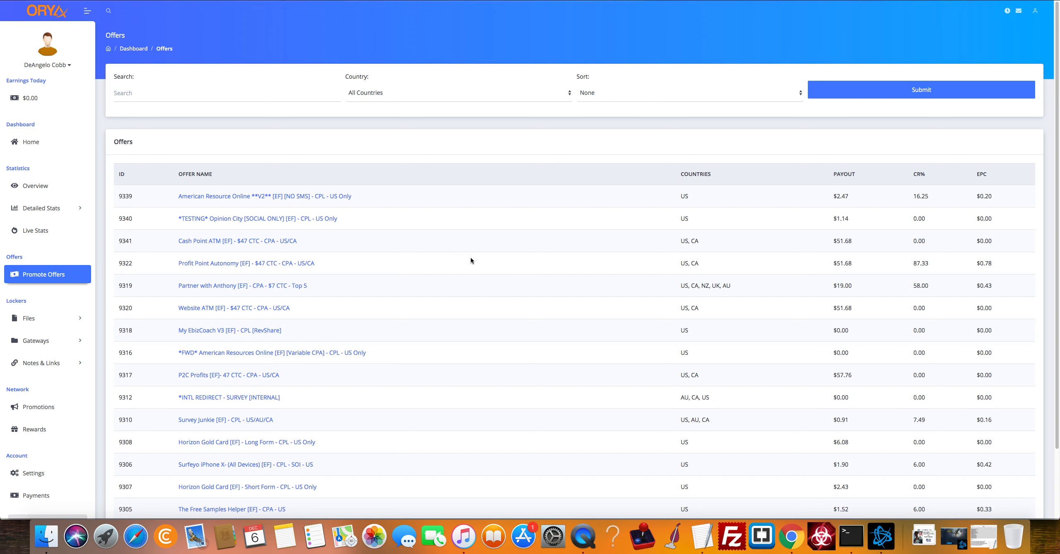
scroll(down, 3)
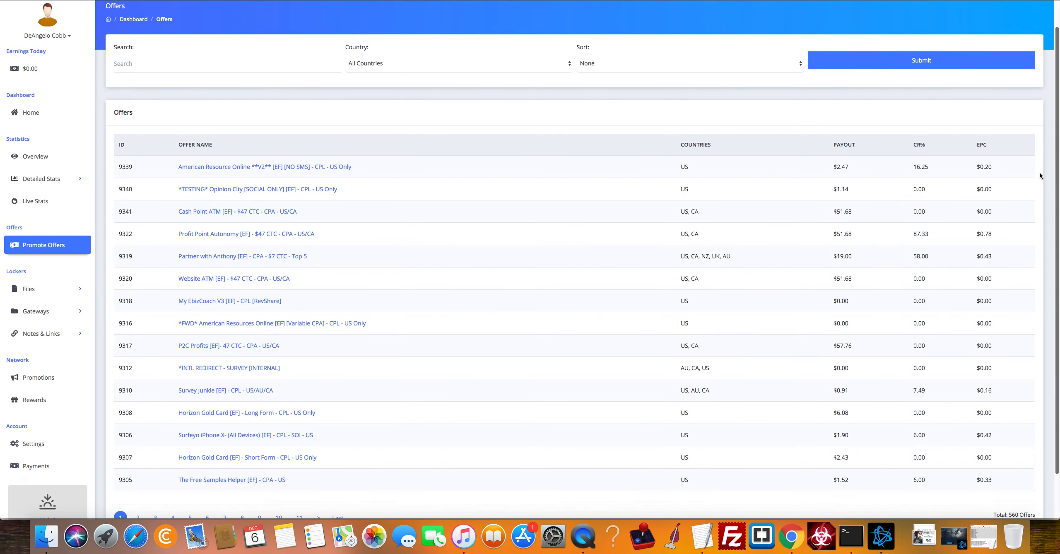
scroll(down, 3)
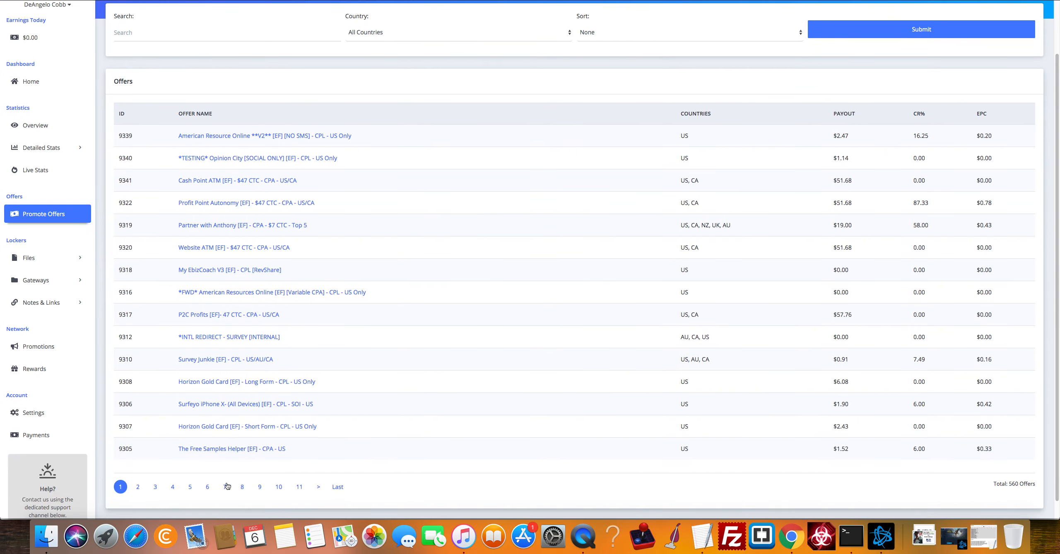
mouse_move(250, 483)
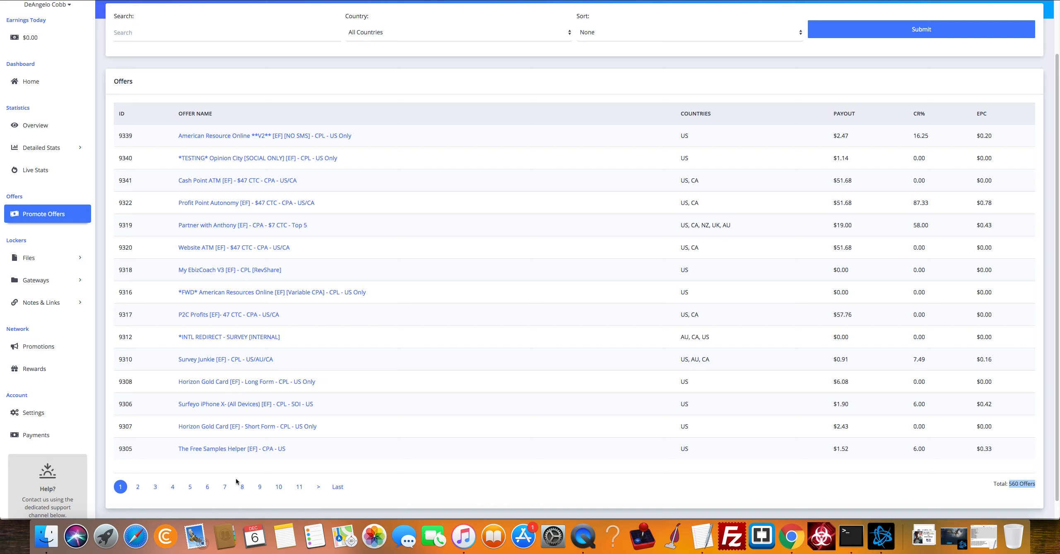
mouse_move(224, 449)
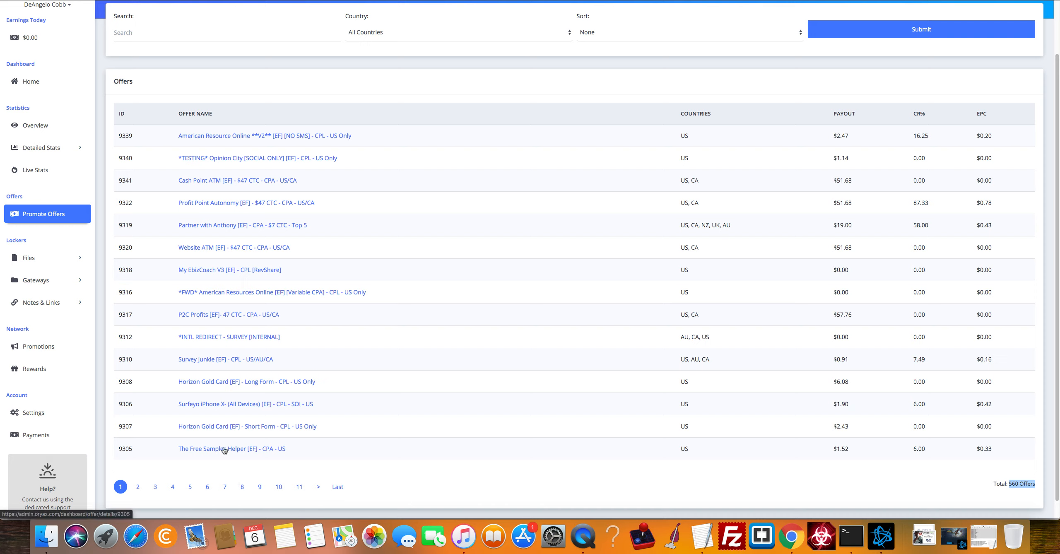
mouse_move(417, 337)
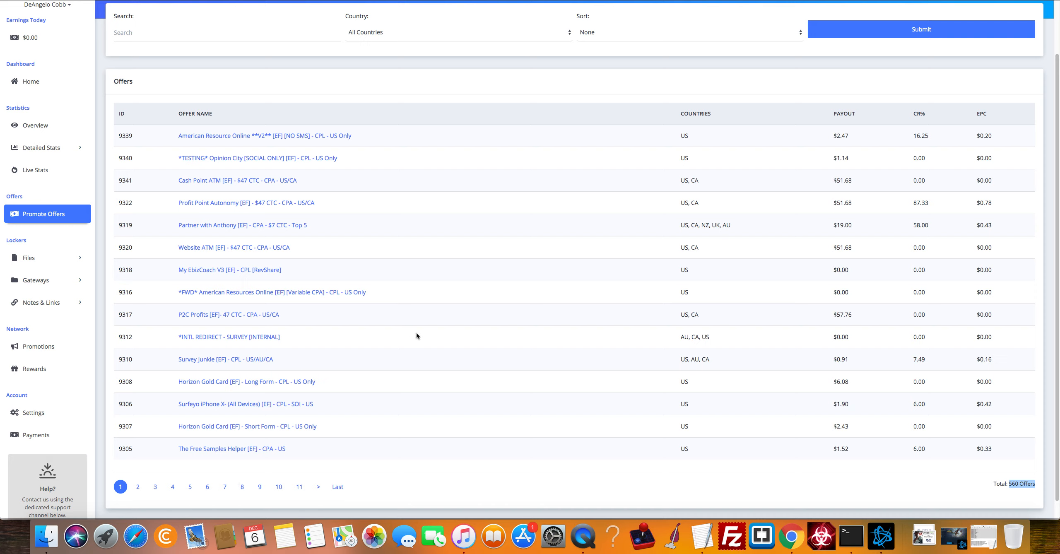
mouse_move(350, 269)
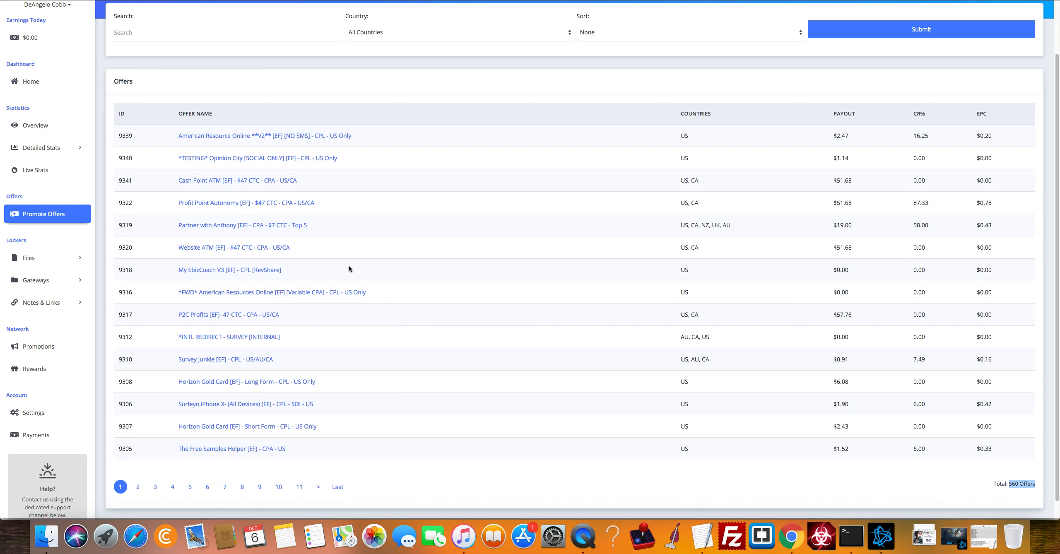
mouse_move(105, 119)
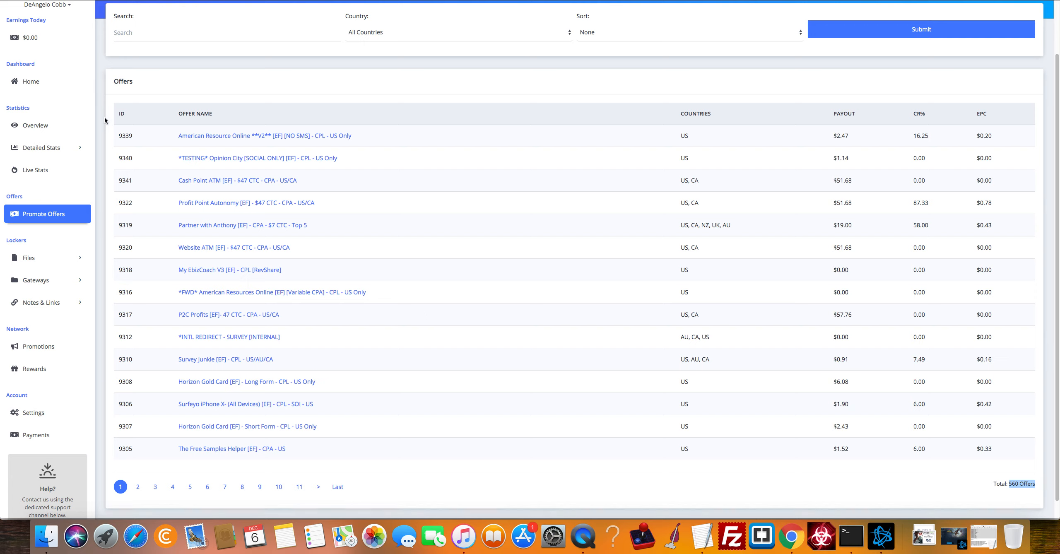
mouse_move(30, 81)
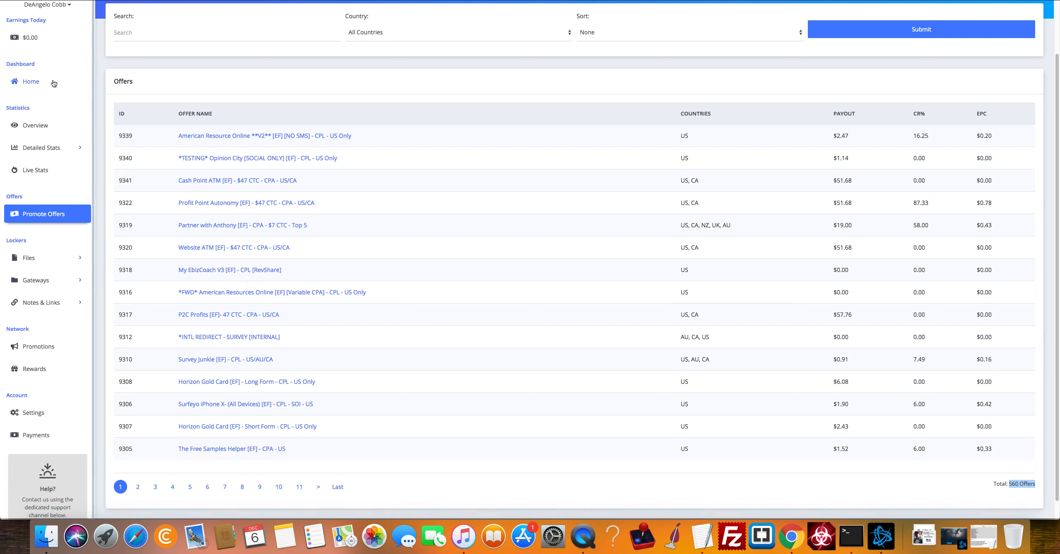
click(30, 81)
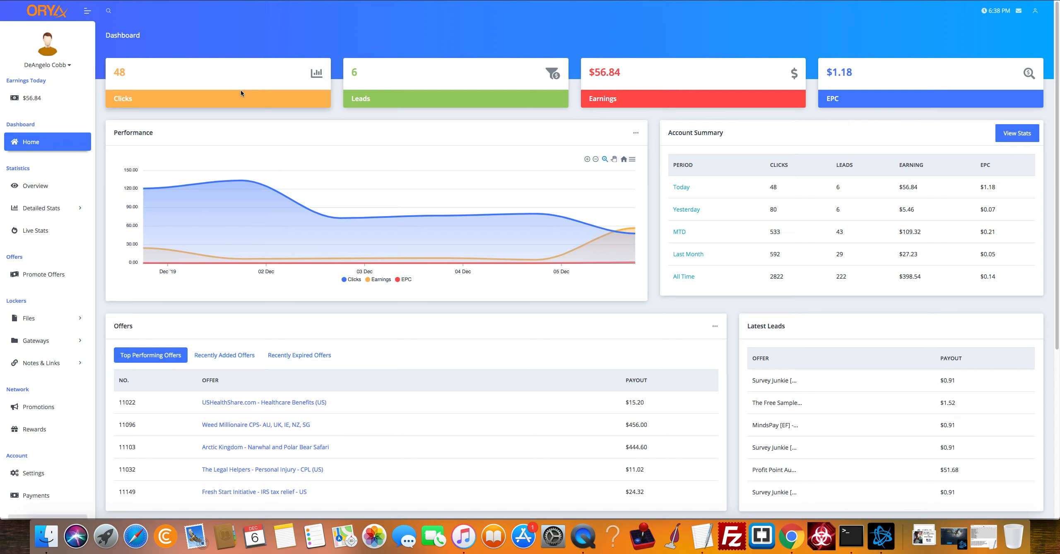
mouse_move(236, 93)
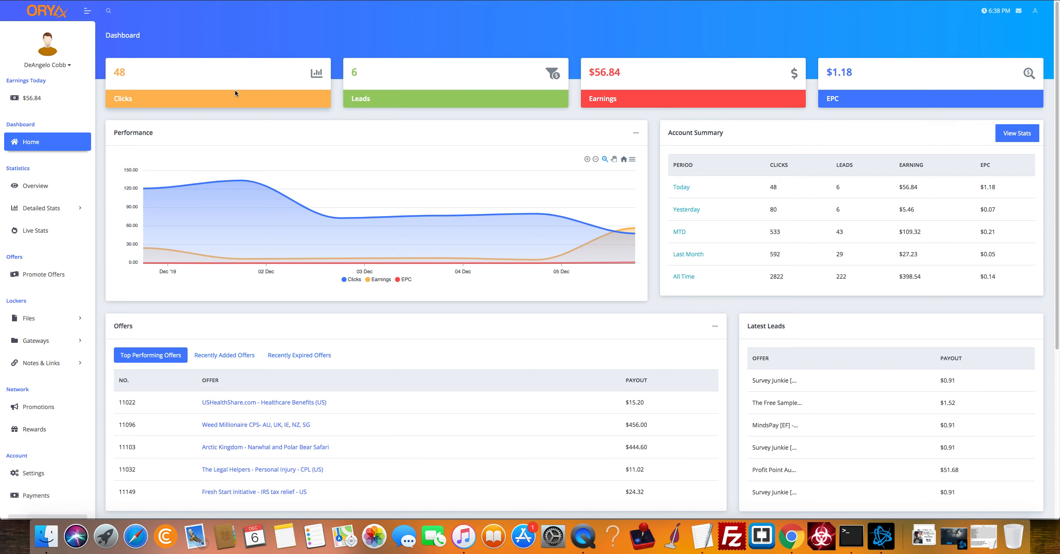
mouse_move(280, 88)
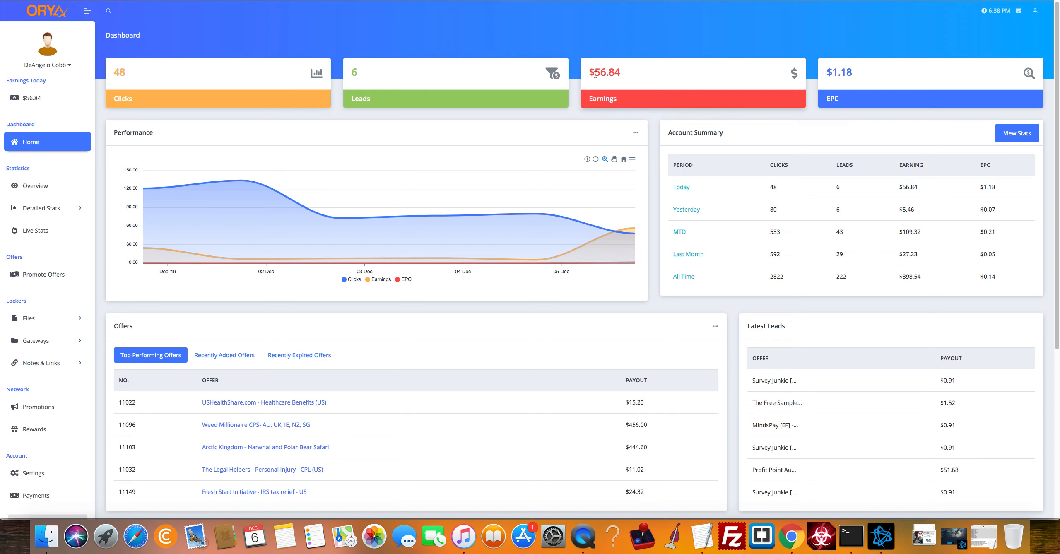
mouse_move(890, 10)
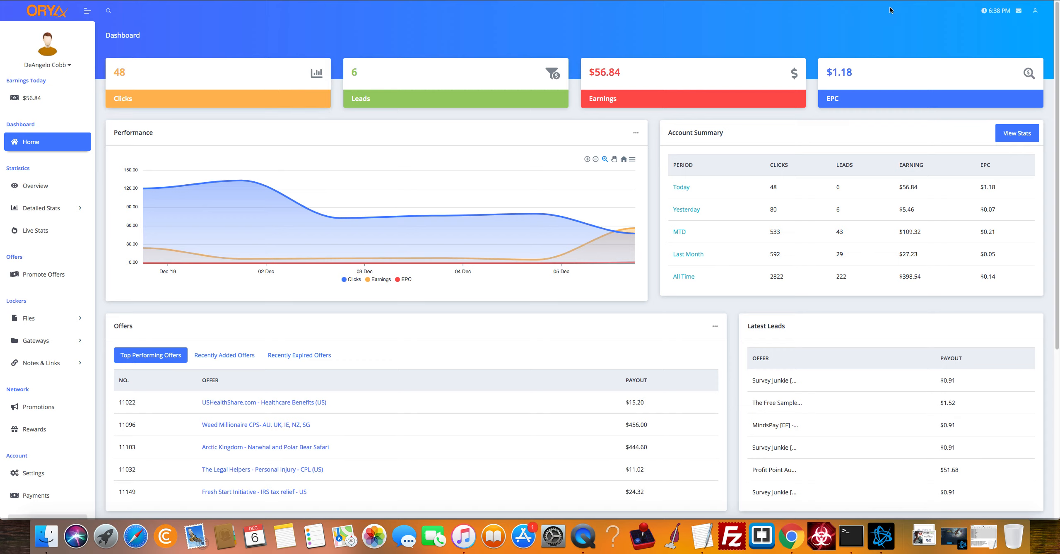